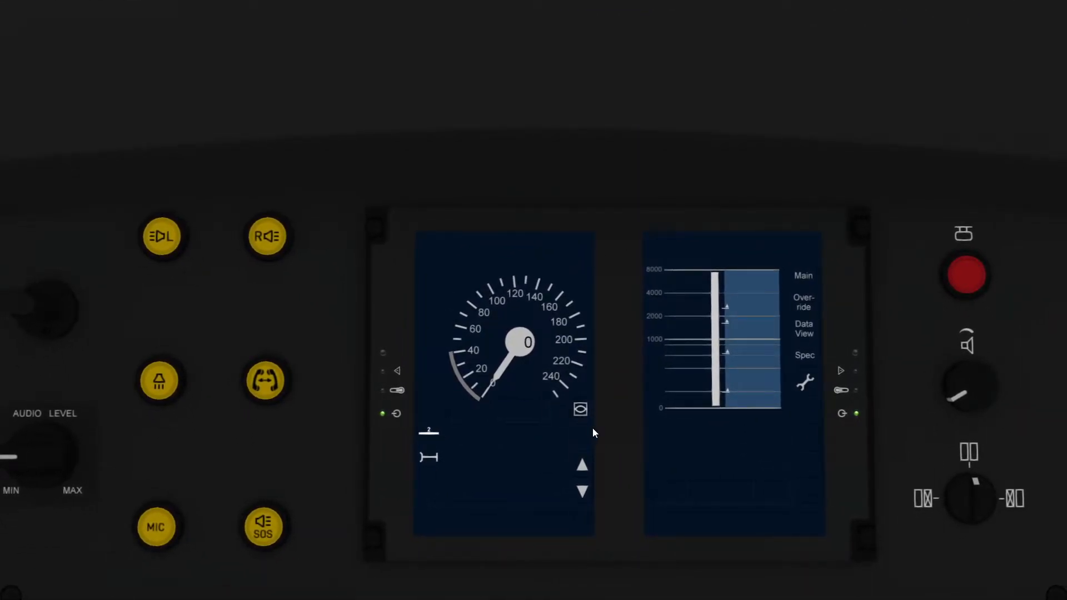
pyautogui.moveTo(581, 396)
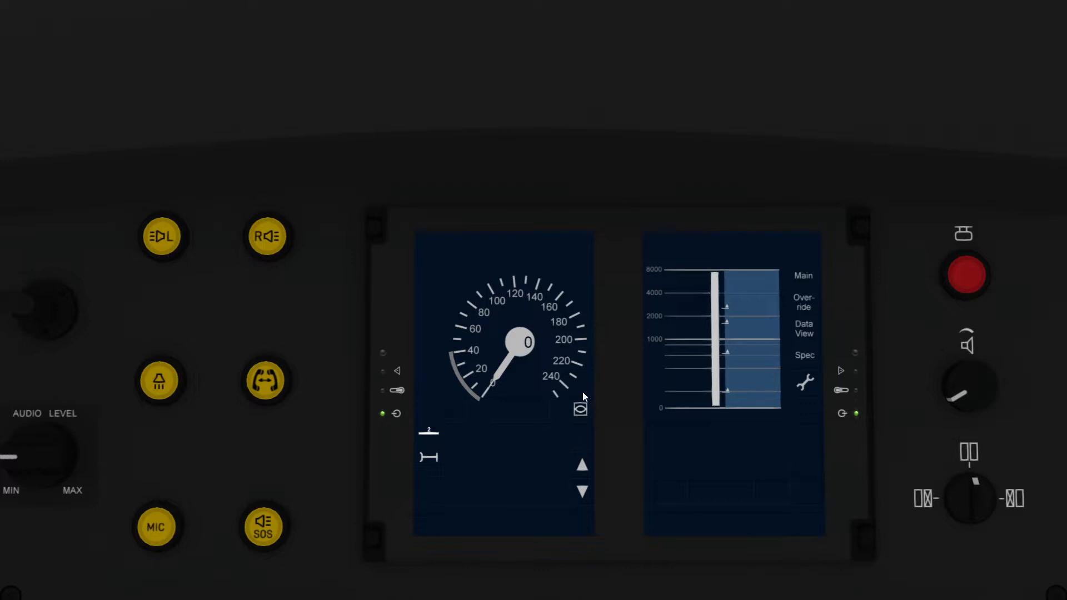
pyautogui.moveTo(517, 414)
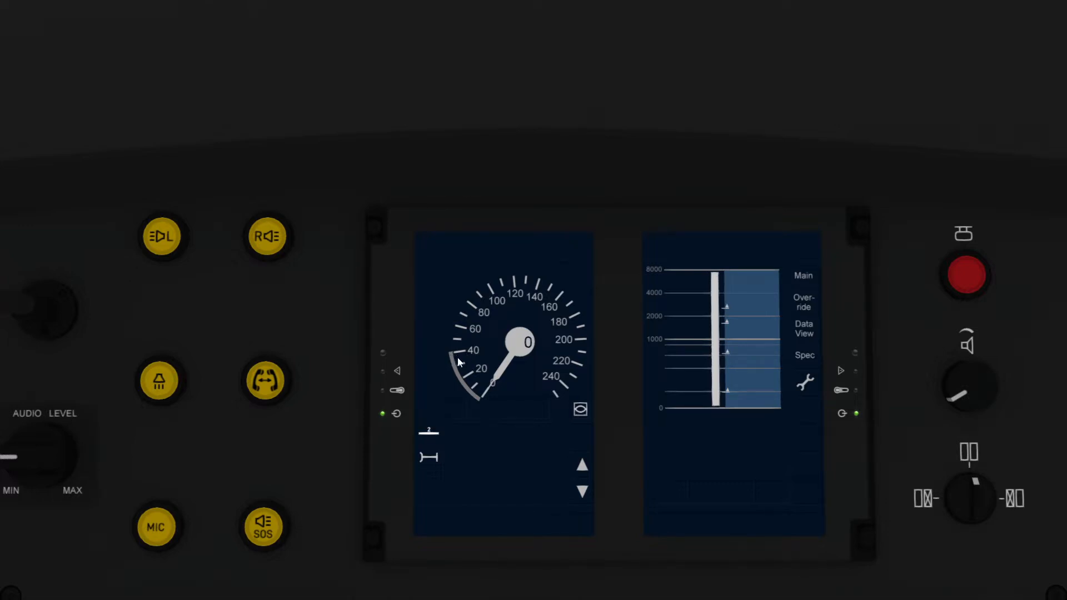
pyautogui.moveTo(789, 411)
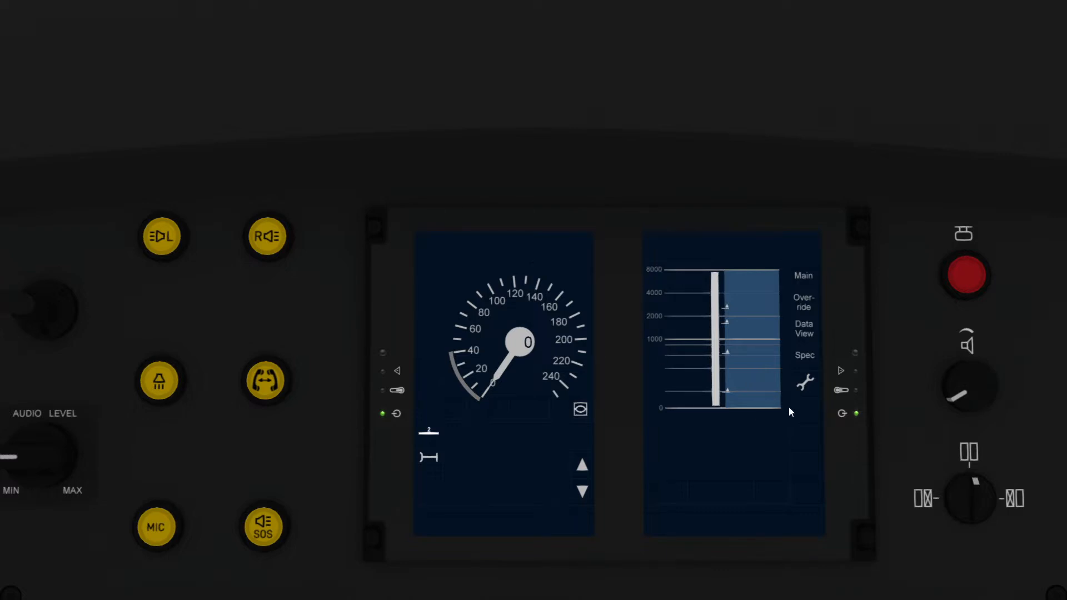
pyautogui.moveTo(684, 436)
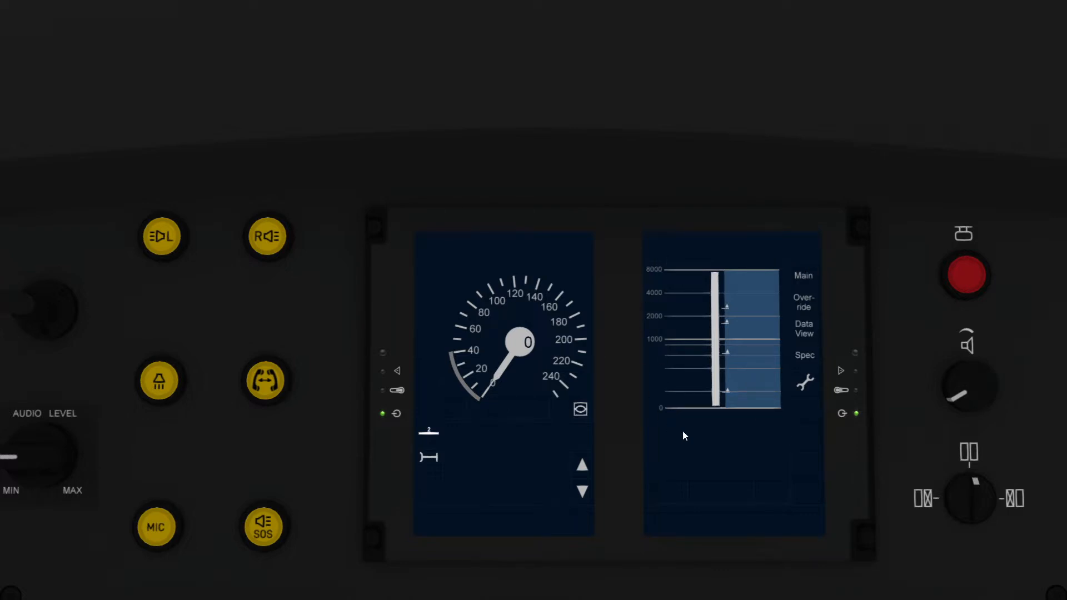
pyautogui.moveTo(781, 438)
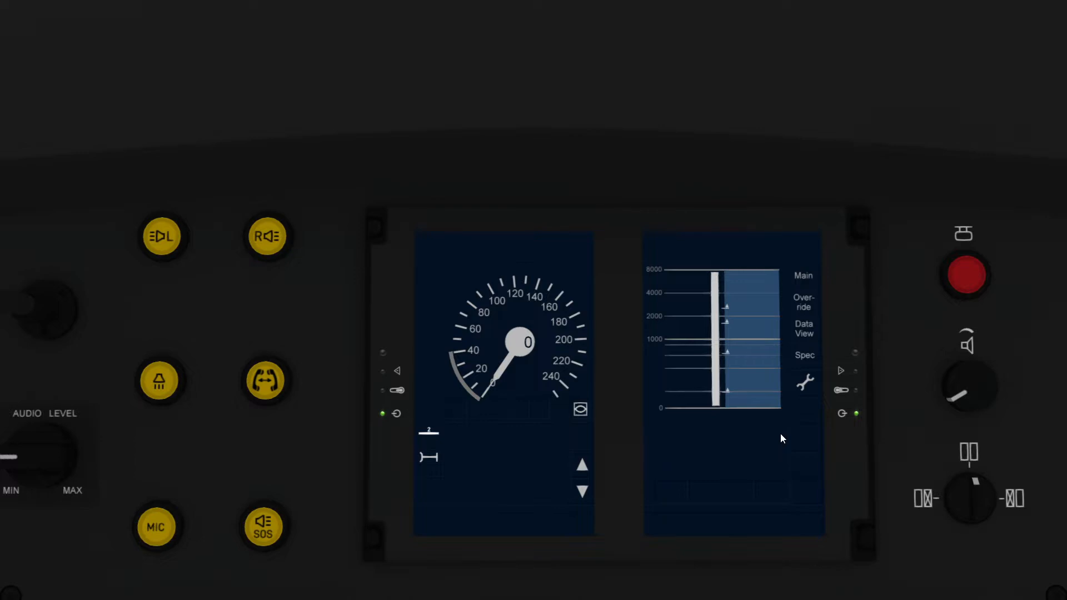
pyautogui.moveTo(753, 435)
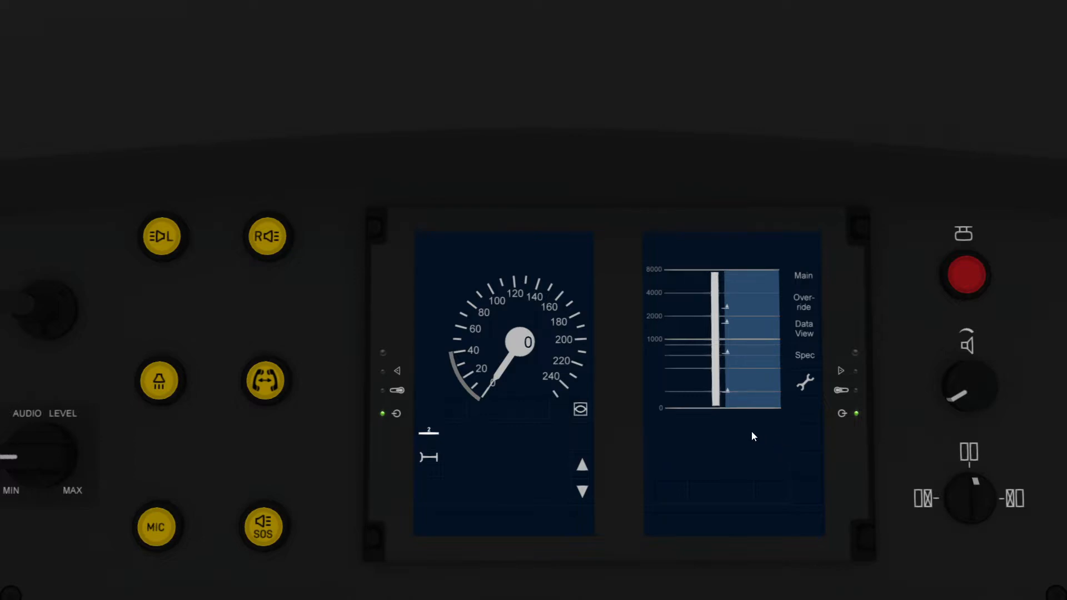
pyautogui.moveTo(727, 395)
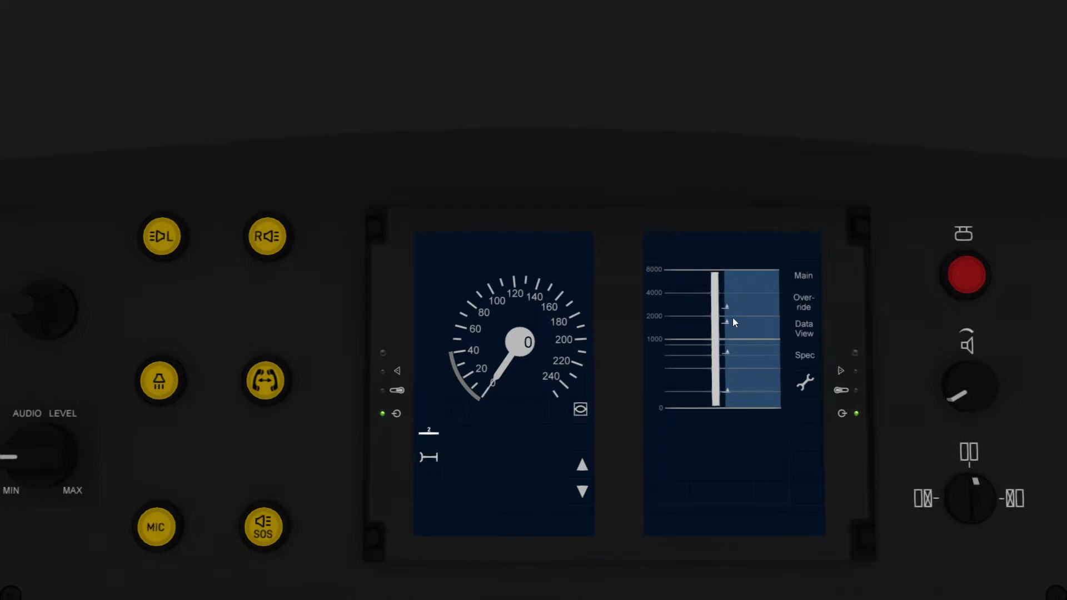
pyautogui.moveTo(752, 377)
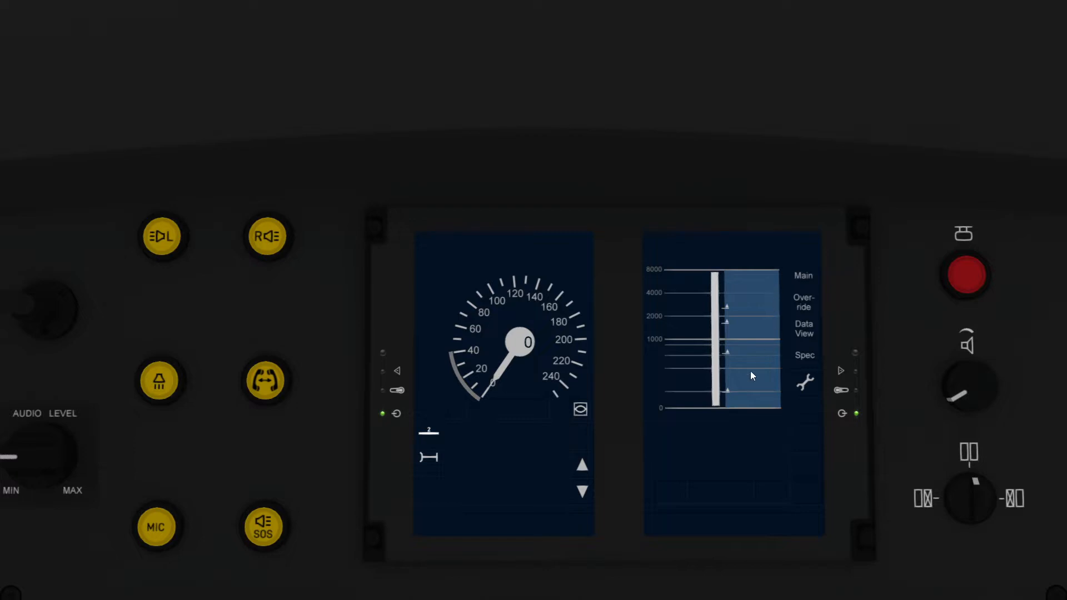
pyautogui.moveTo(716, 446)
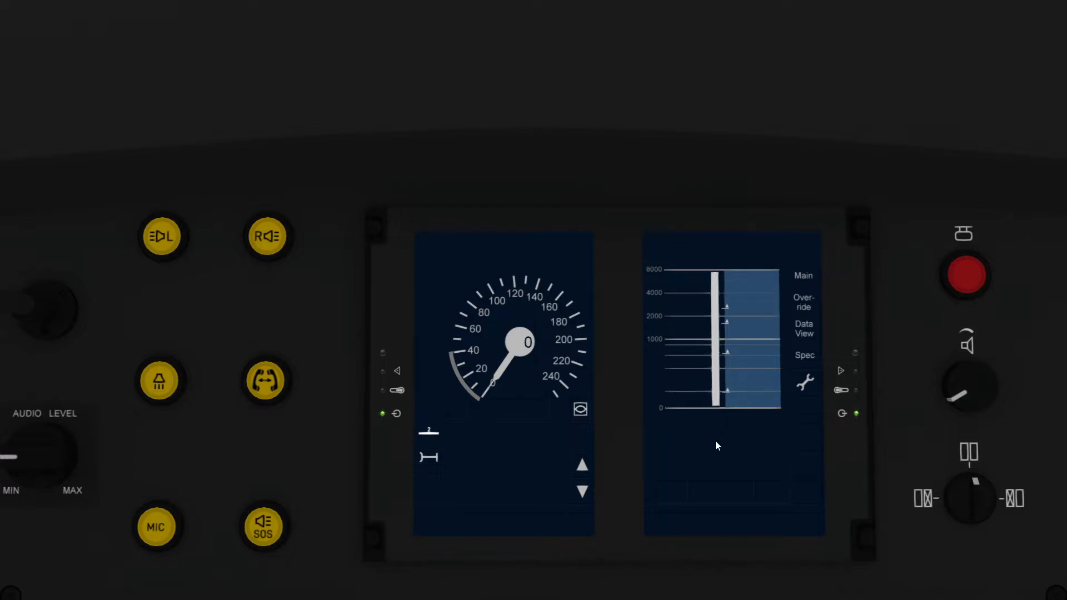
pyautogui.moveTo(625, 422)
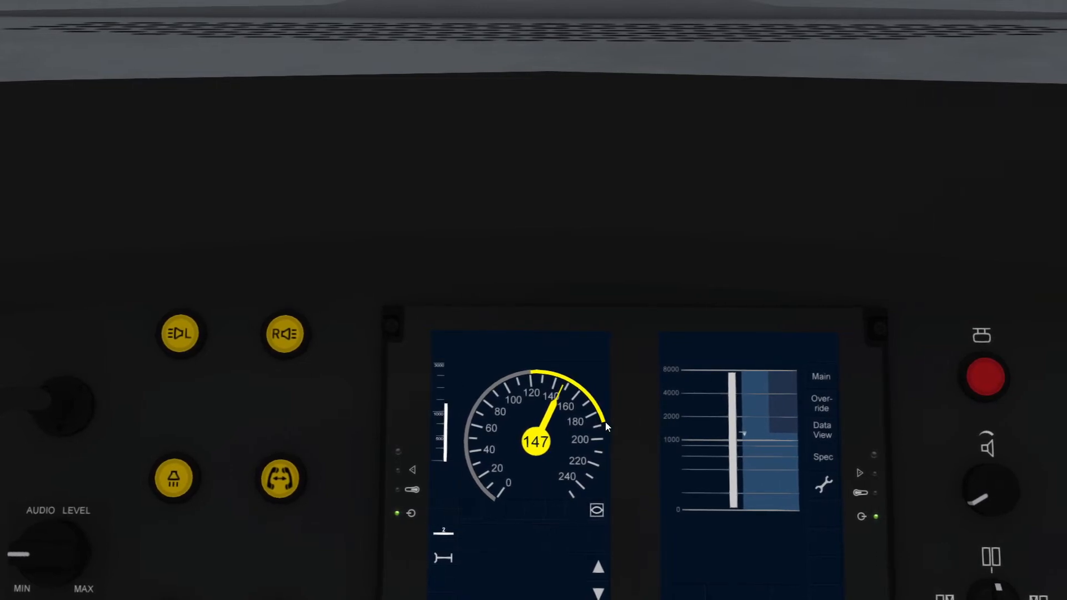
pyautogui.moveTo(616, 410)
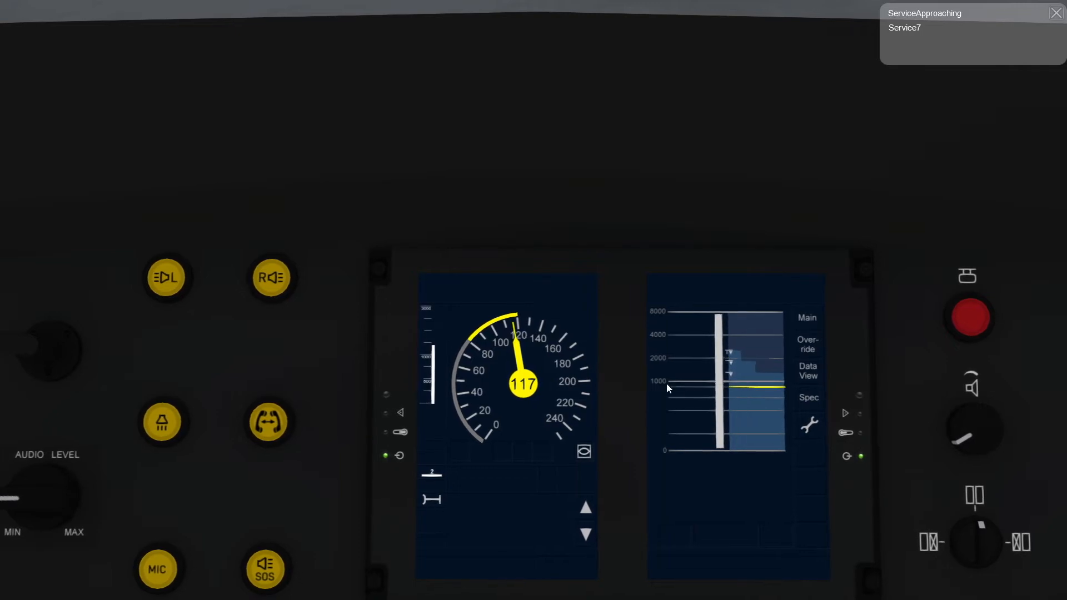
pyautogui.moveTo(755, 391)
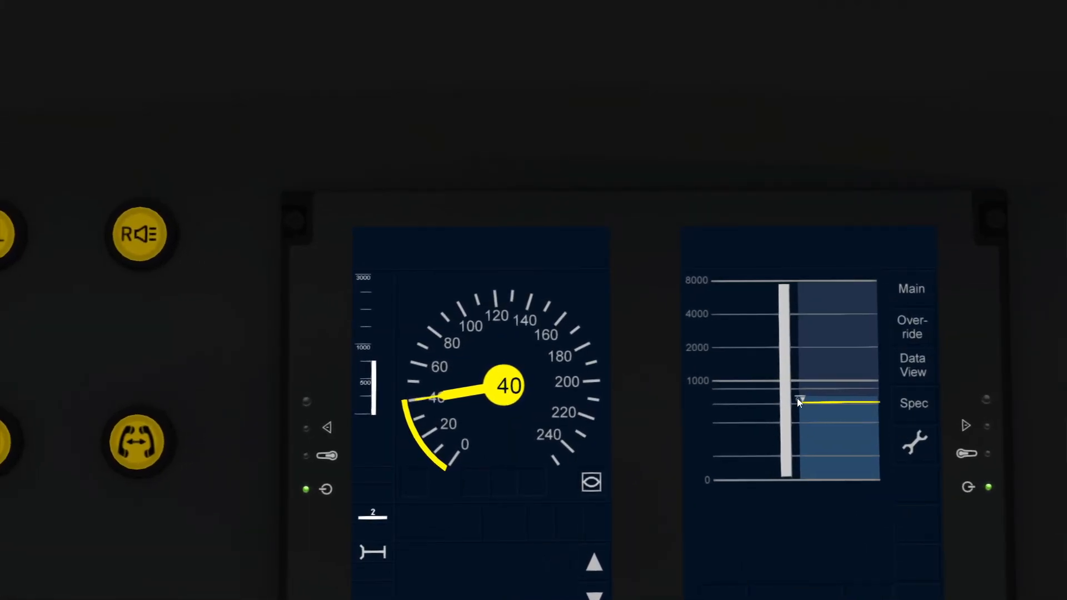
pyautogui.moveTo(798, 433)
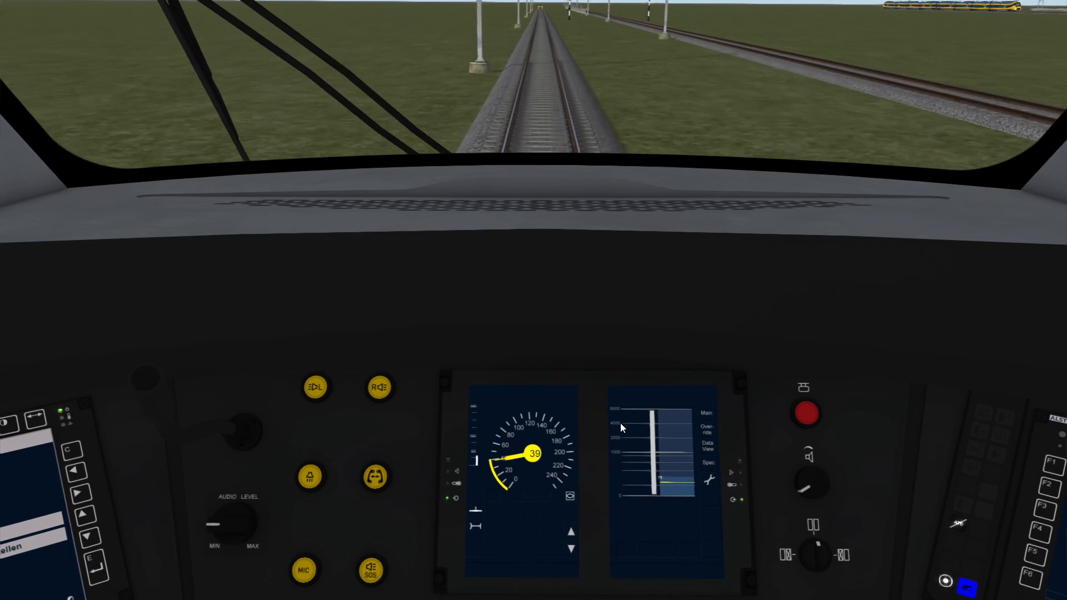
pyautogui.moveTo(640, 399)
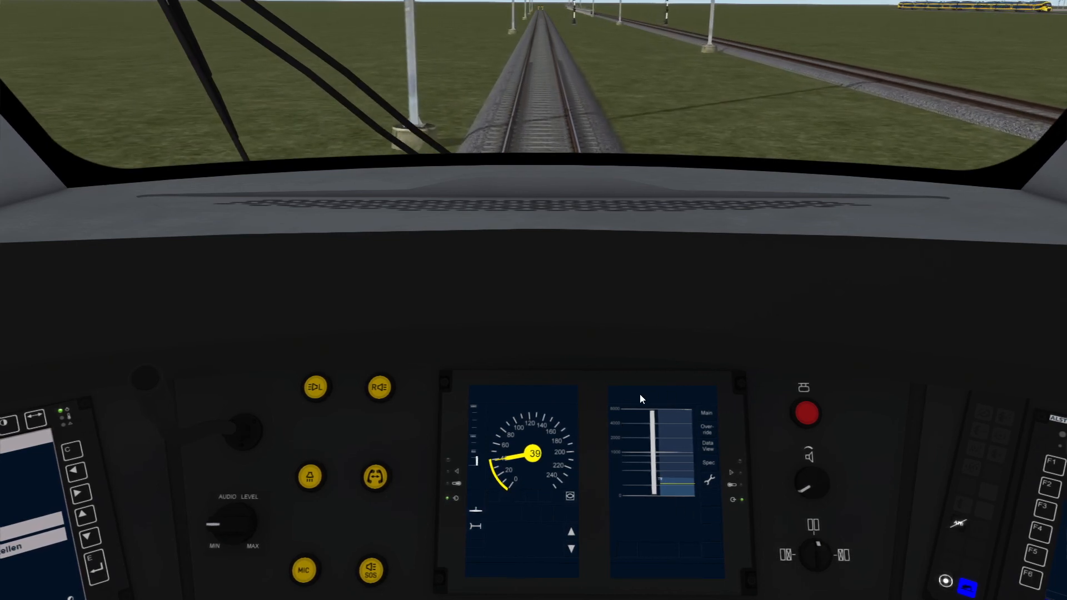